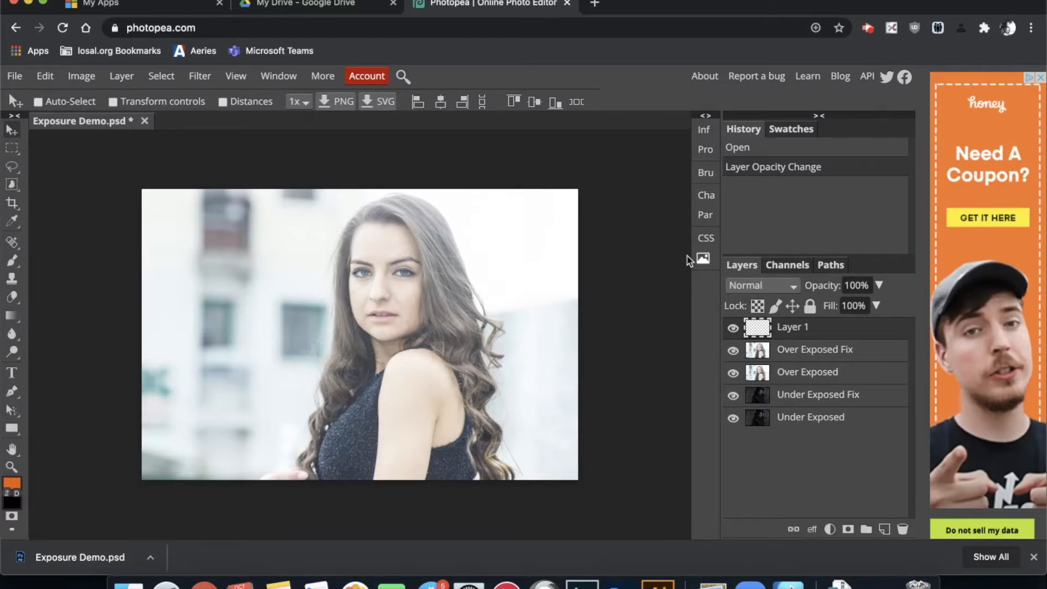
mouse_move(411, 191)
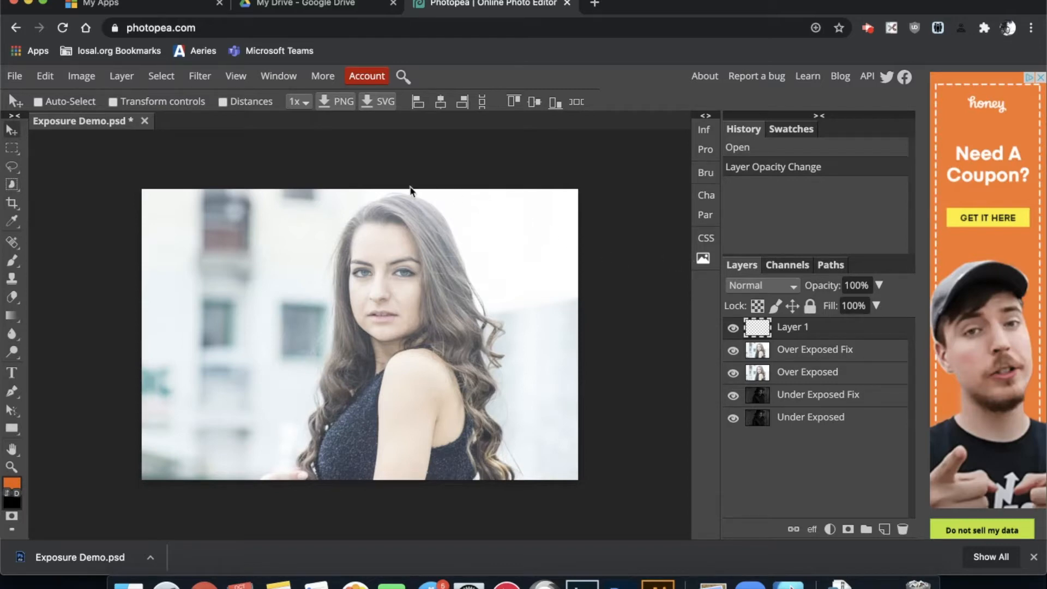
mouse_move(318, 253)
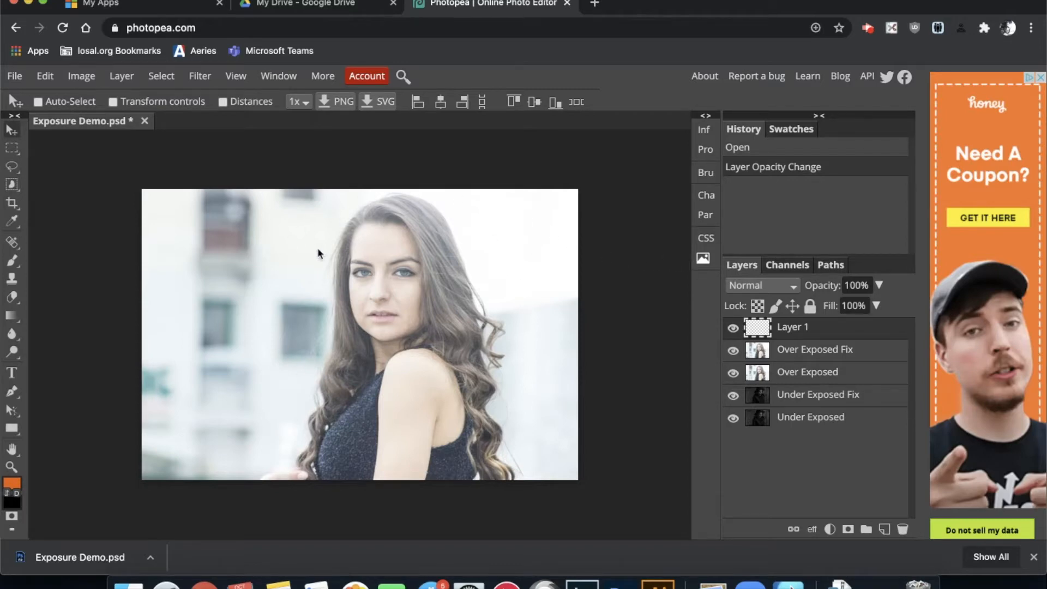
mouse_move(360, 392)
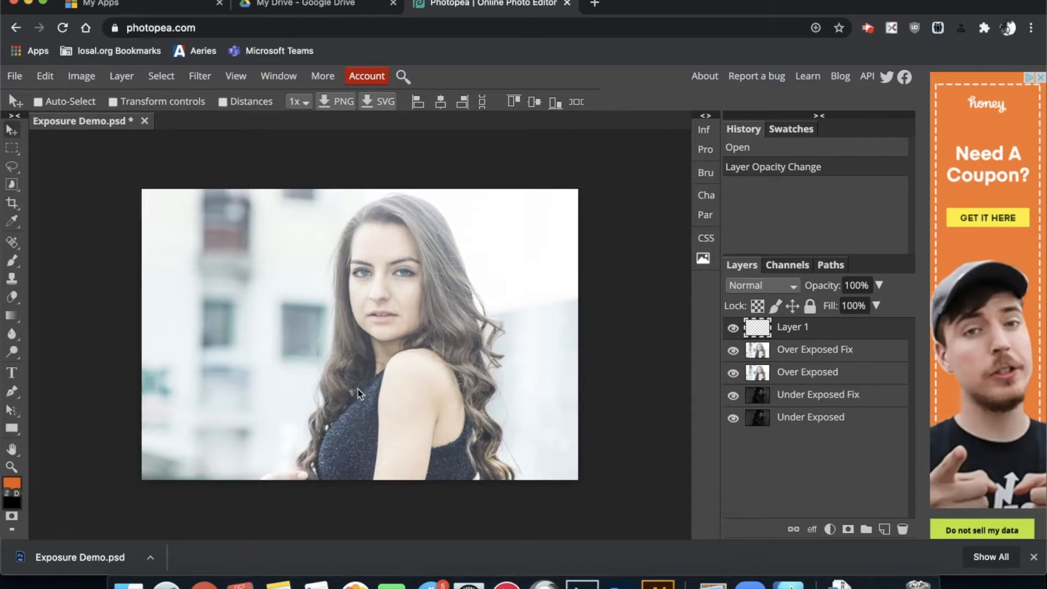
mouse_move(361, 379)
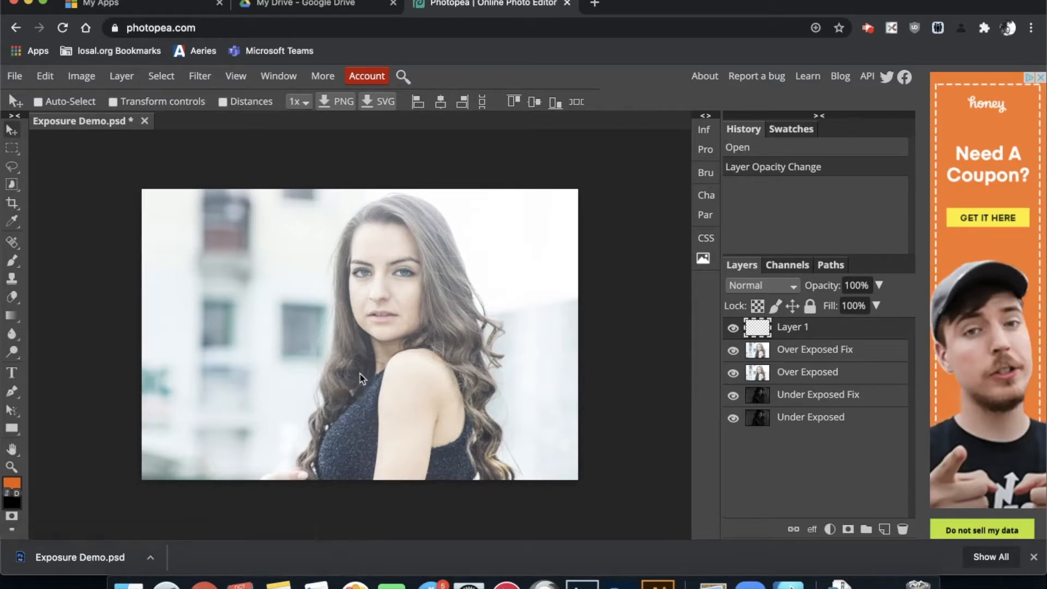
mouse_move(517, 359)
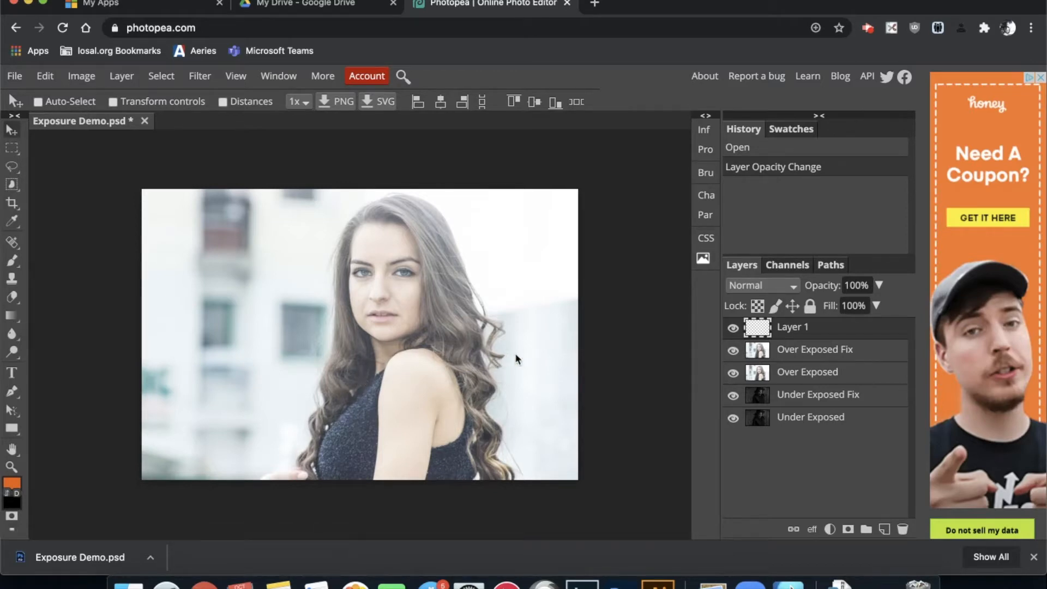
- Hide the Over Exposed and Over Exposed Fix layers, then select Under Exposed Fix
left_click(732, 372)
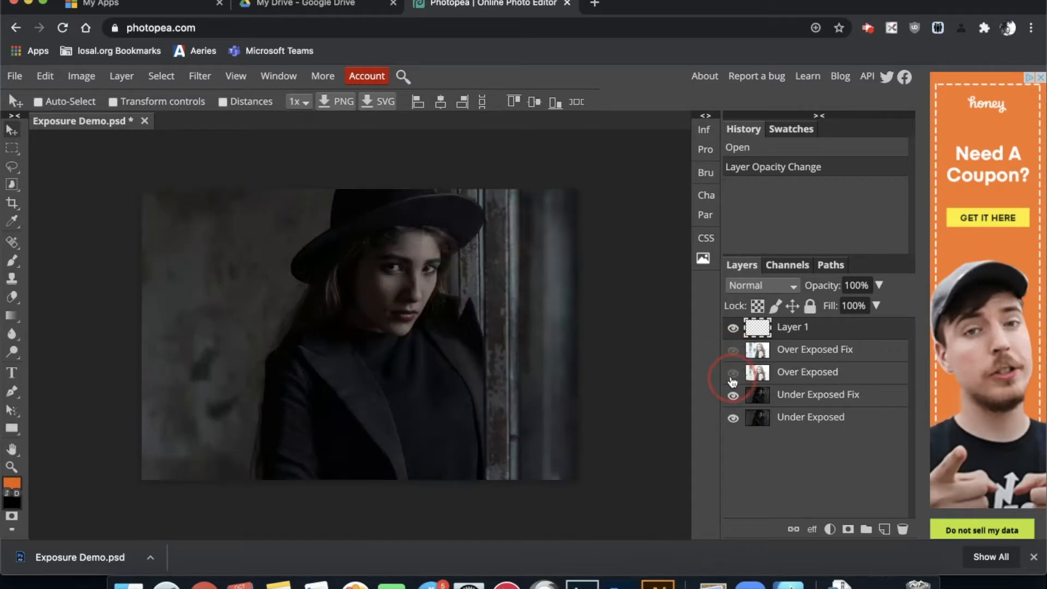
left_click(733, 372)
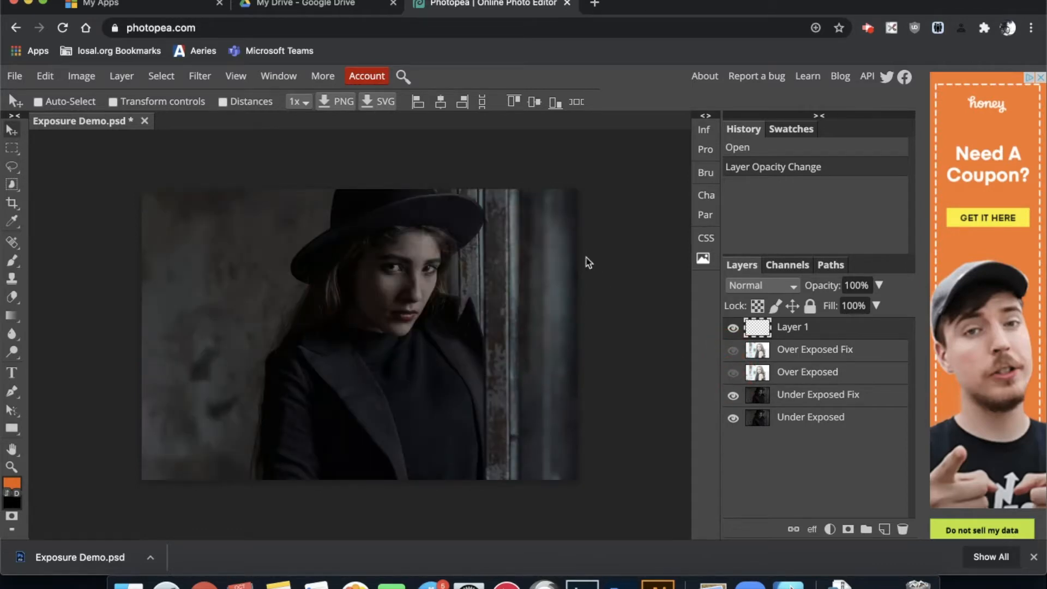
mouse_move(506, 227)
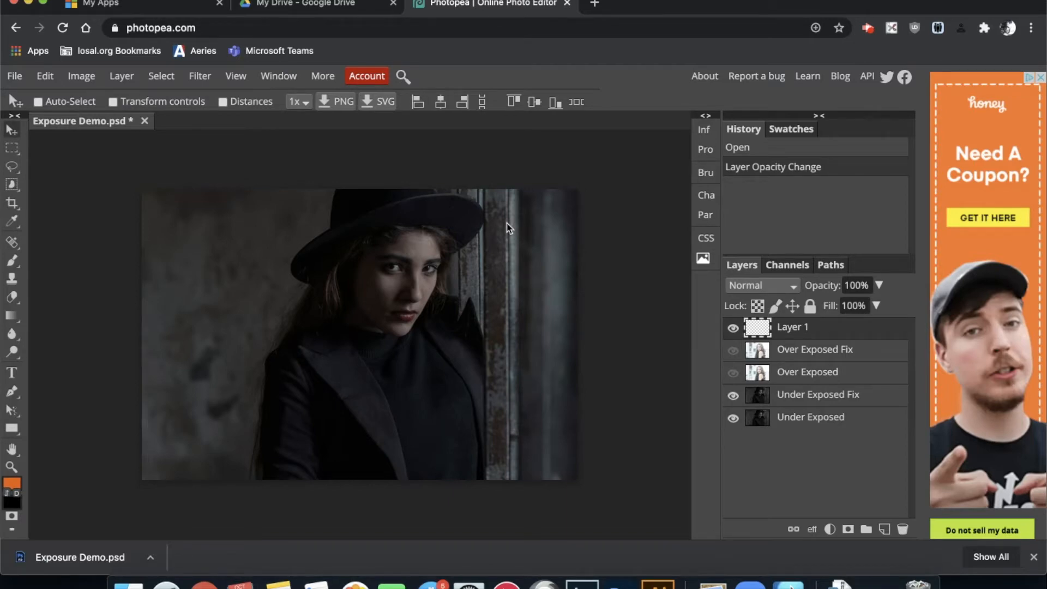
mouse_move(396, 299)
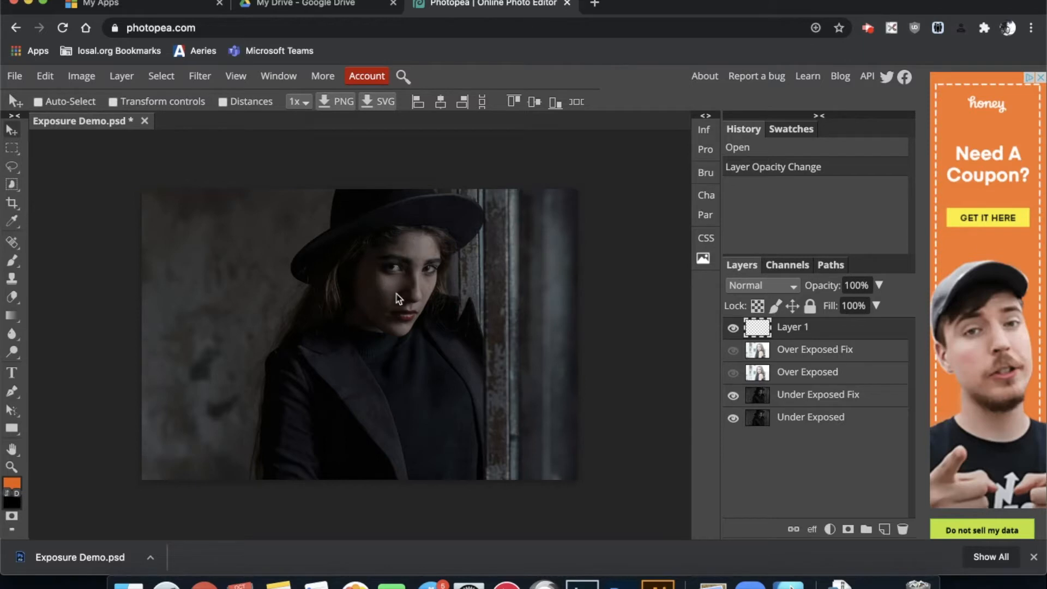
mouse_move(396, 276)
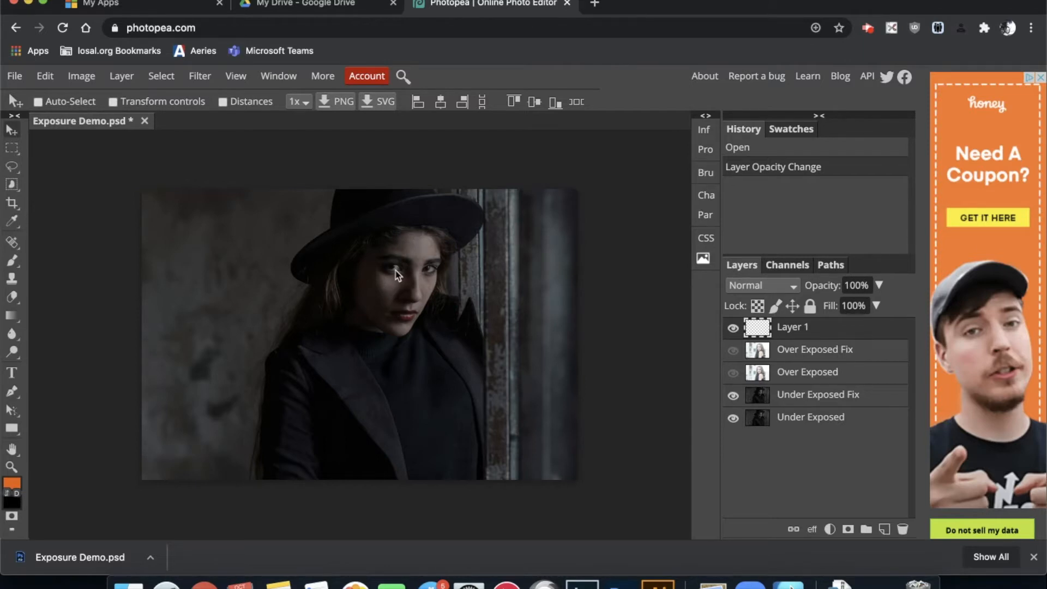
mouse_move(493, 299)
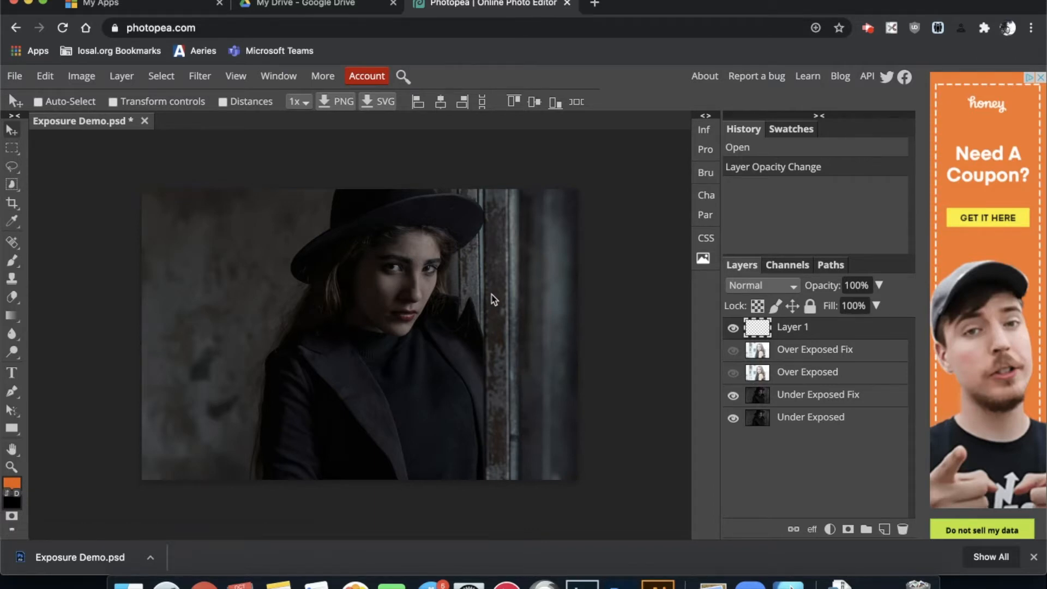
left_click(817, 394)
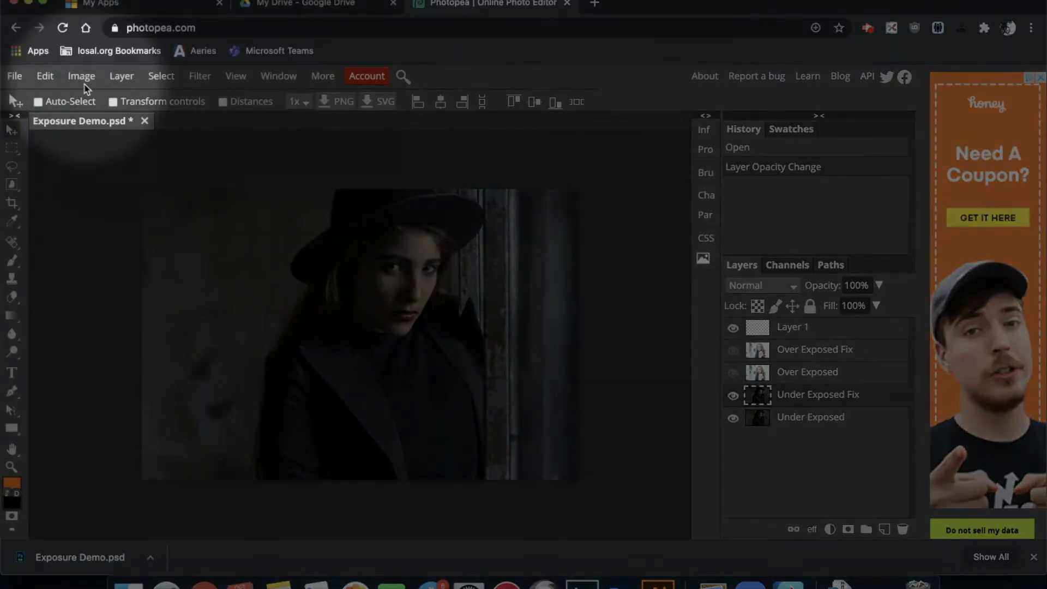
- Show the Image > Adjustments submenu for the Under Exposed Fix layer
left_click(82, 75)
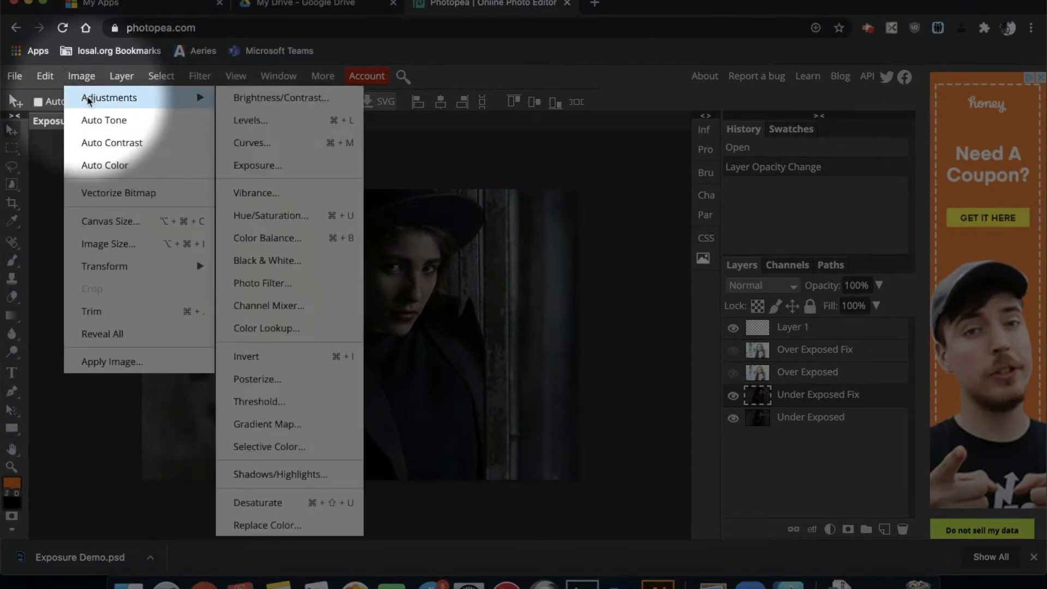
mouse_move(280, 98)
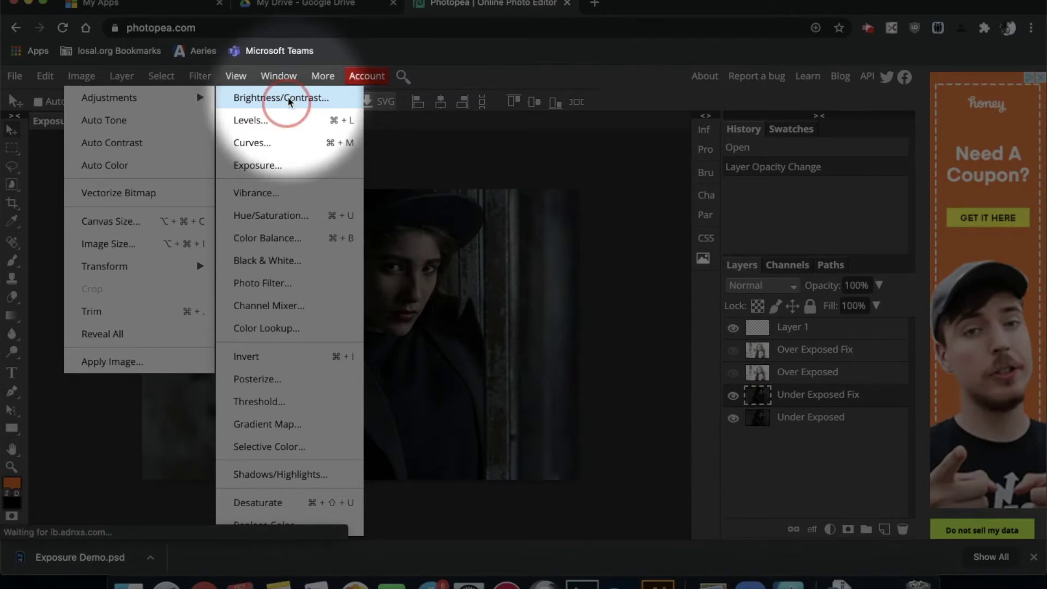
- Apply Brightness/Contrast with brightness 71 and contrast -21 to Under Exposed Fix
left_click(281, 98)
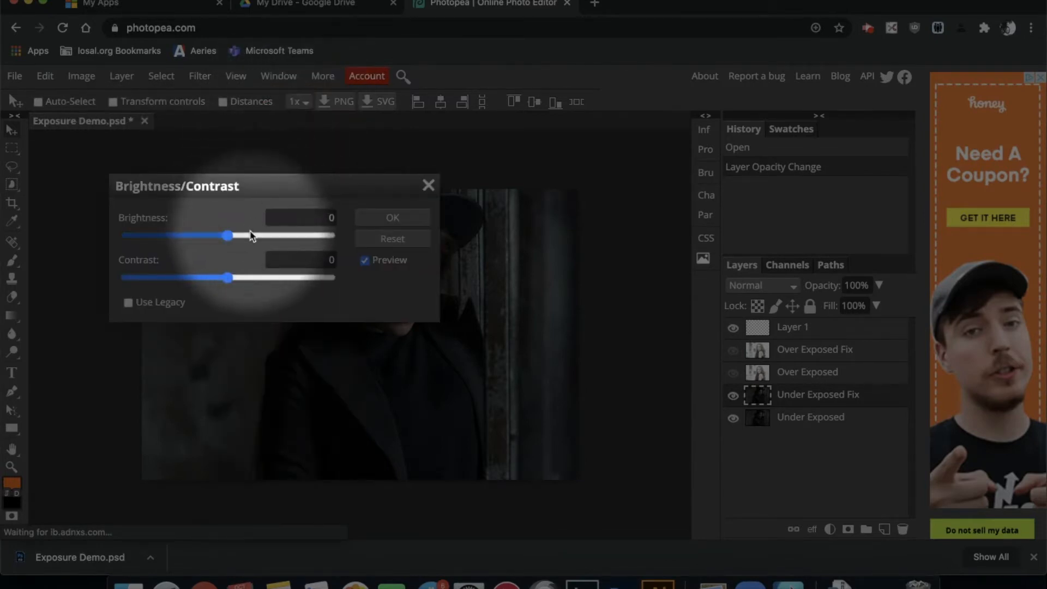
mouse_move(189, 243)
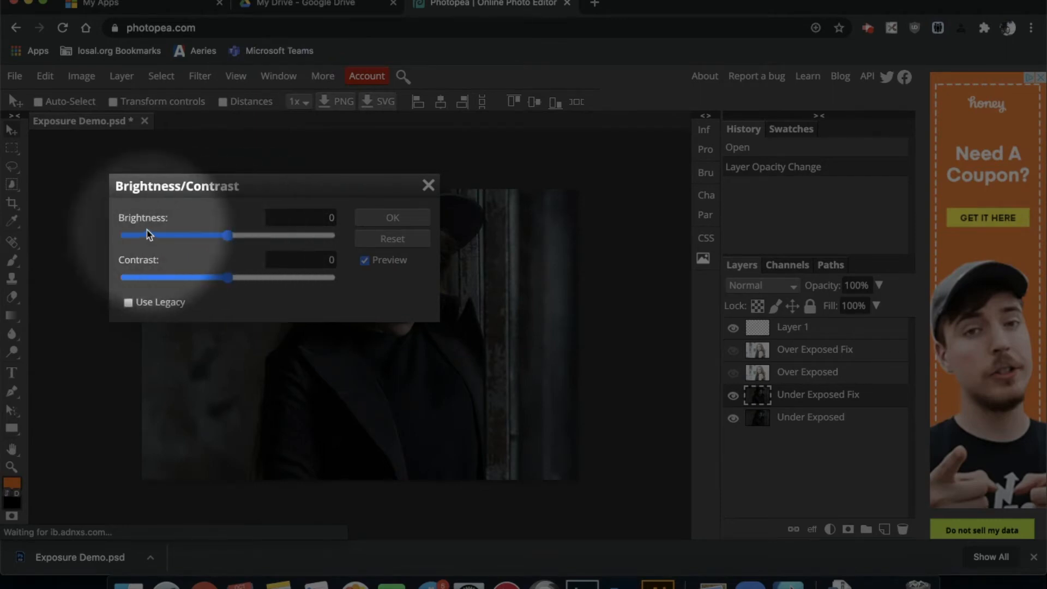
mouse_move(169, 279)
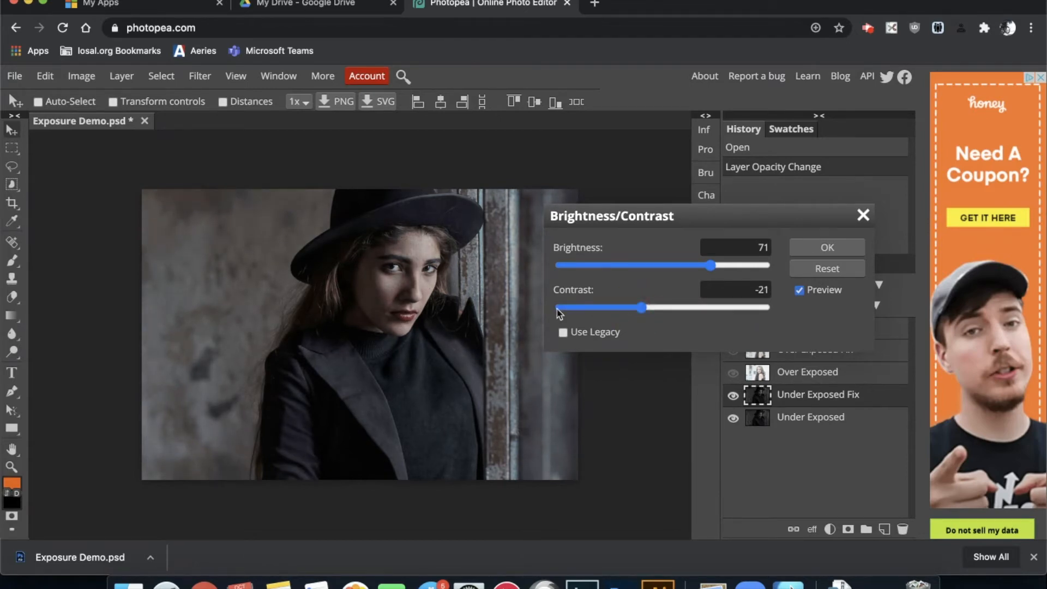
left_click(826, 247)
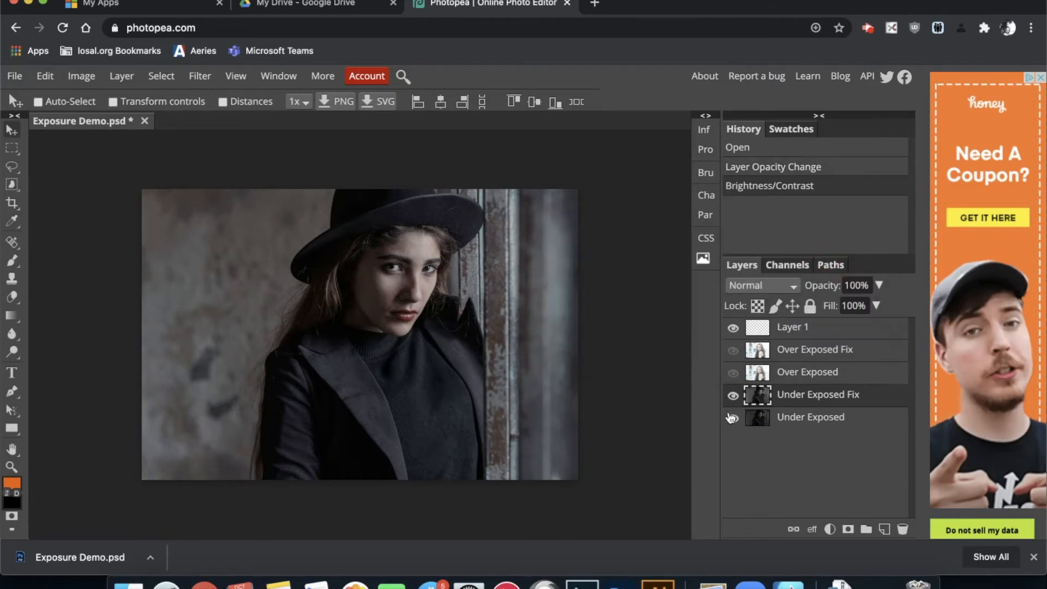
- Toggle Under Exposed Fix visibility off and on to compare with the original
left_click(733, 416)
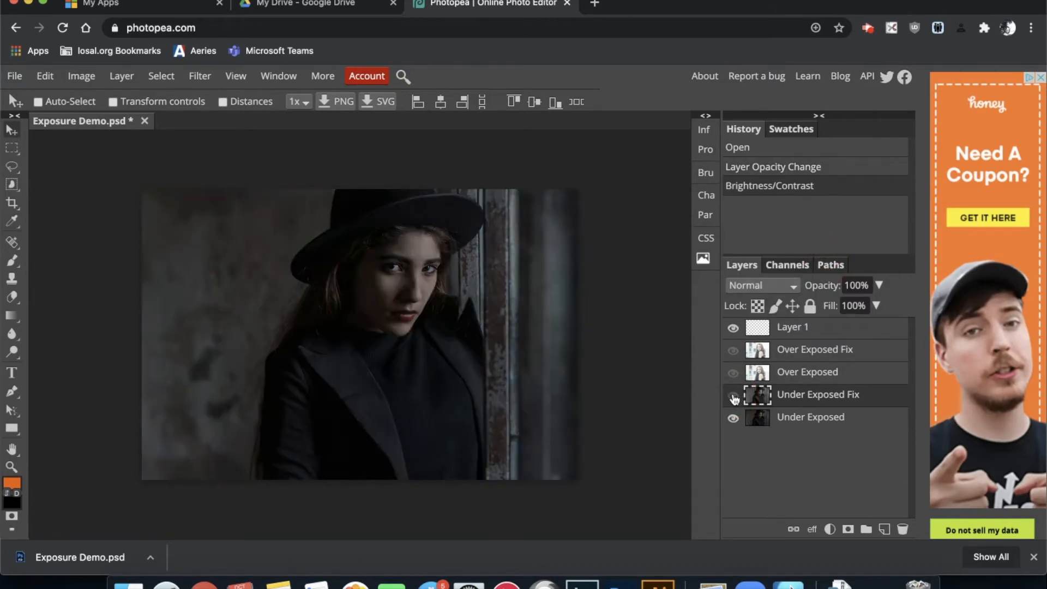
left_click(732, 394)
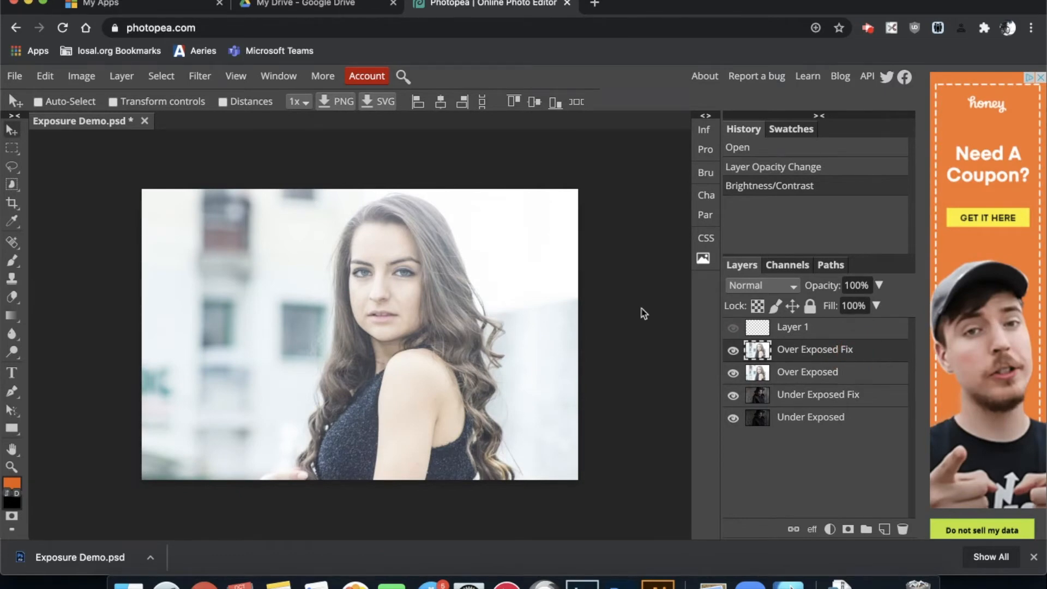
- Set Brightness/Contrast on Over Exposed Fix to brightness -36 and contrast 28
left_click(80, 76)
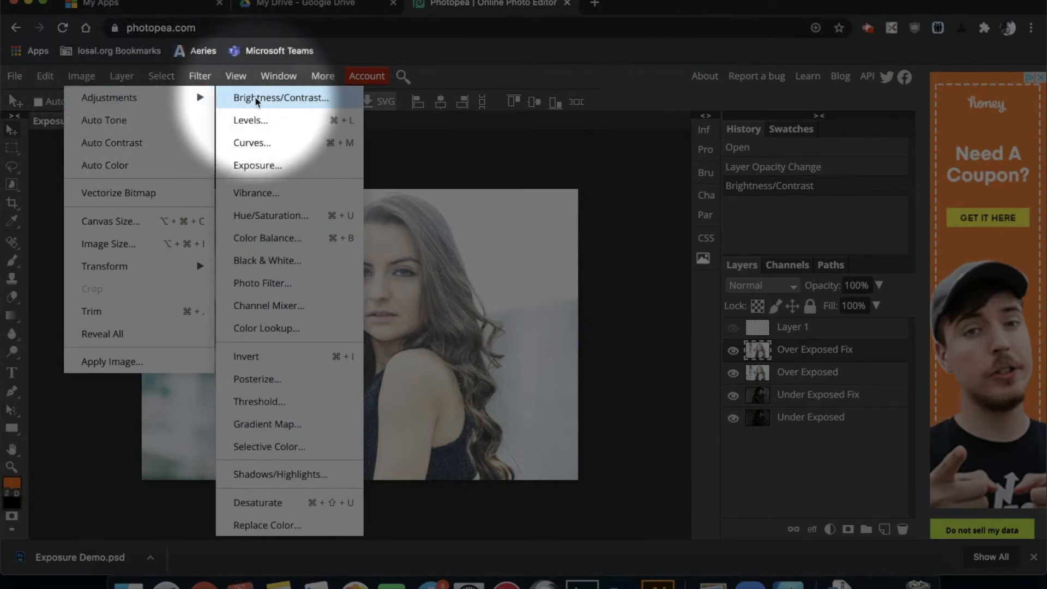
left_click(280, 98)
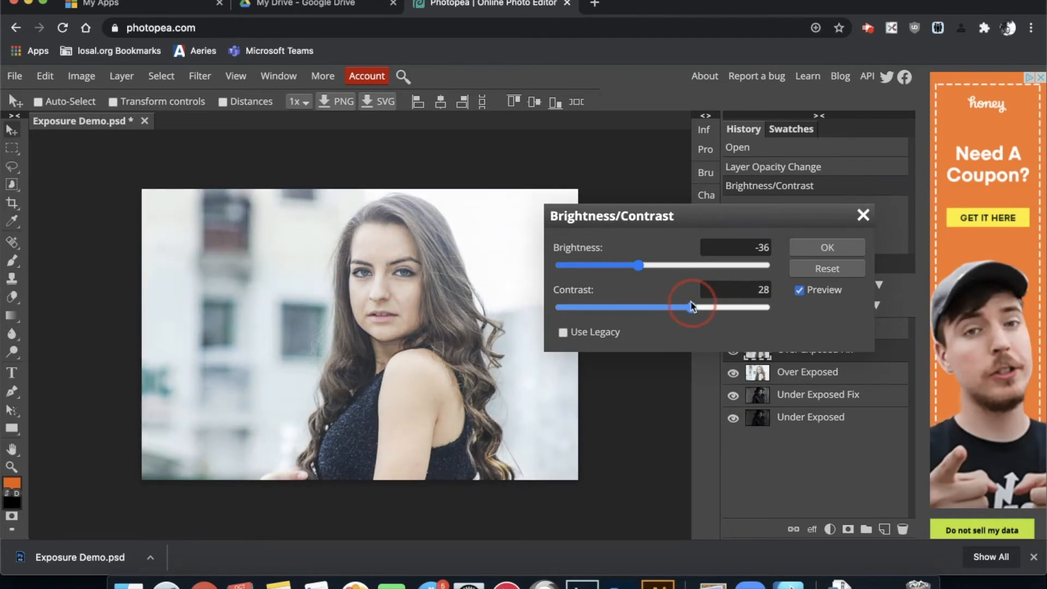
- Apply the darkening, compare by toggling Over Exposed Fix, then step back in History
left_click(827, 247)
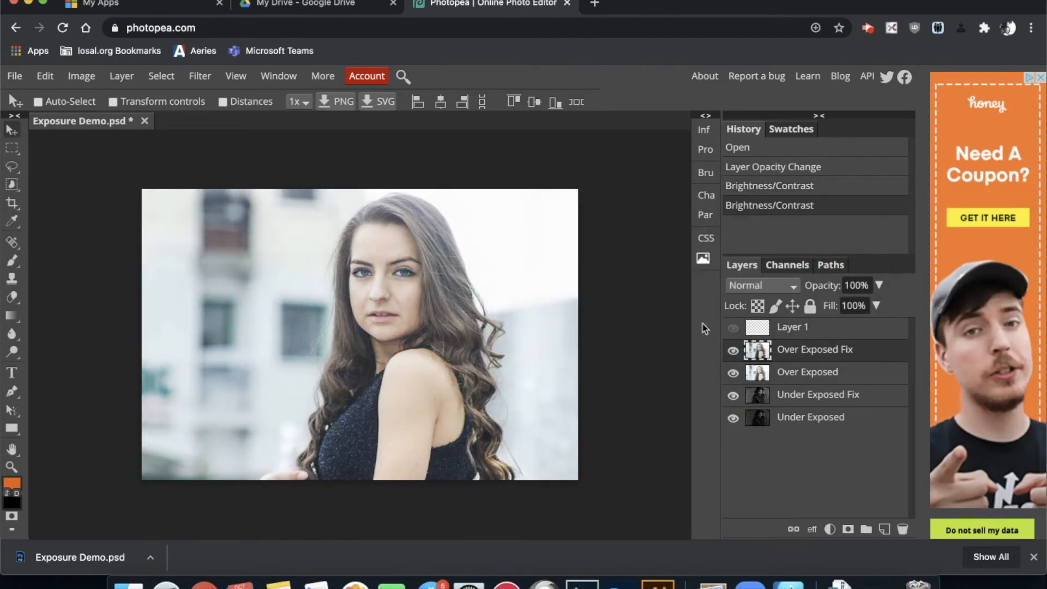
left_click(732, 349)
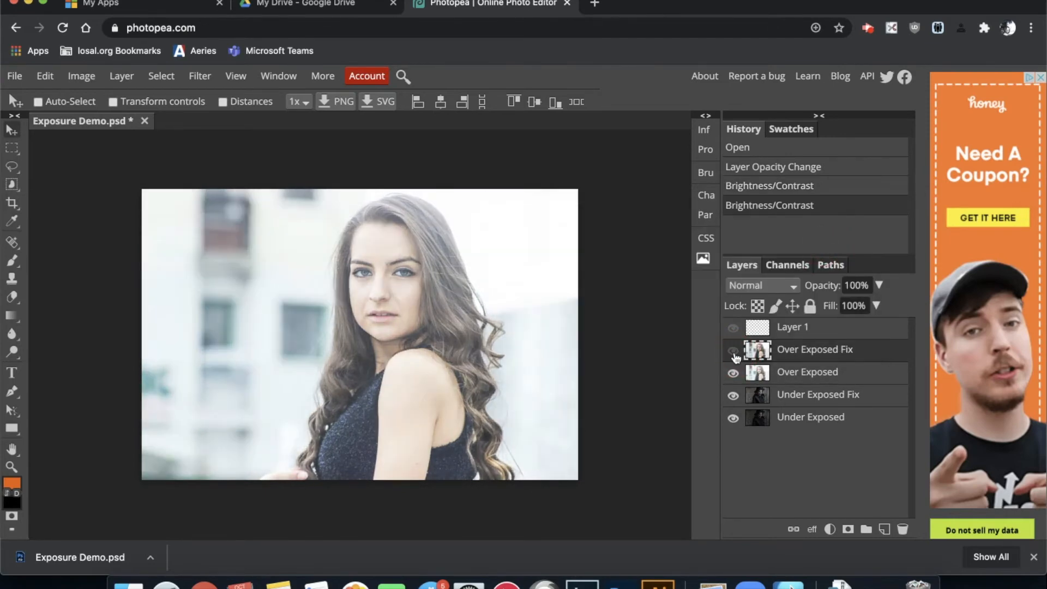
left_click(733, 349)
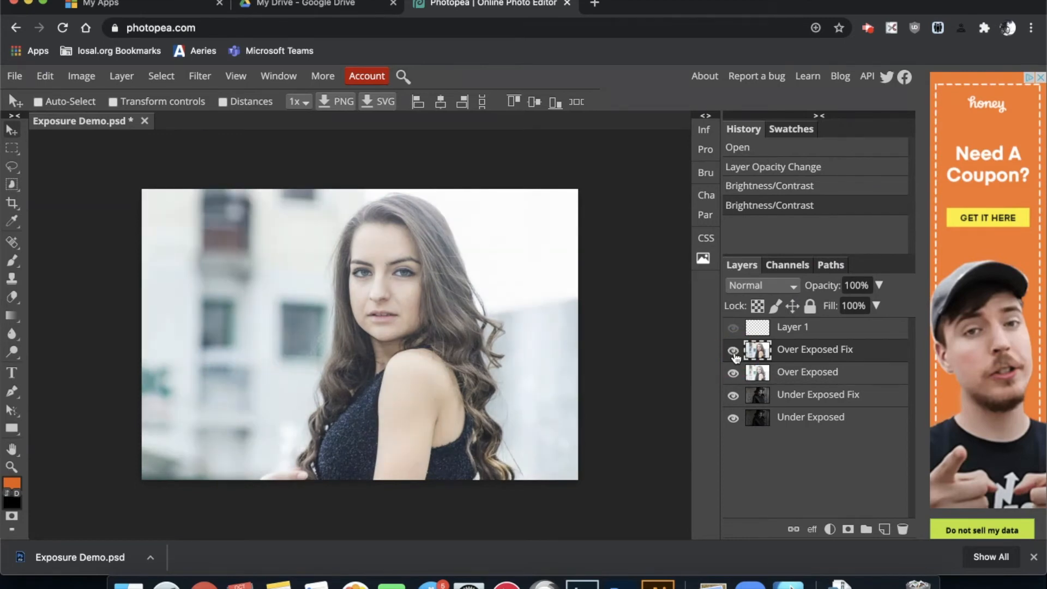
left_click(732, 349)
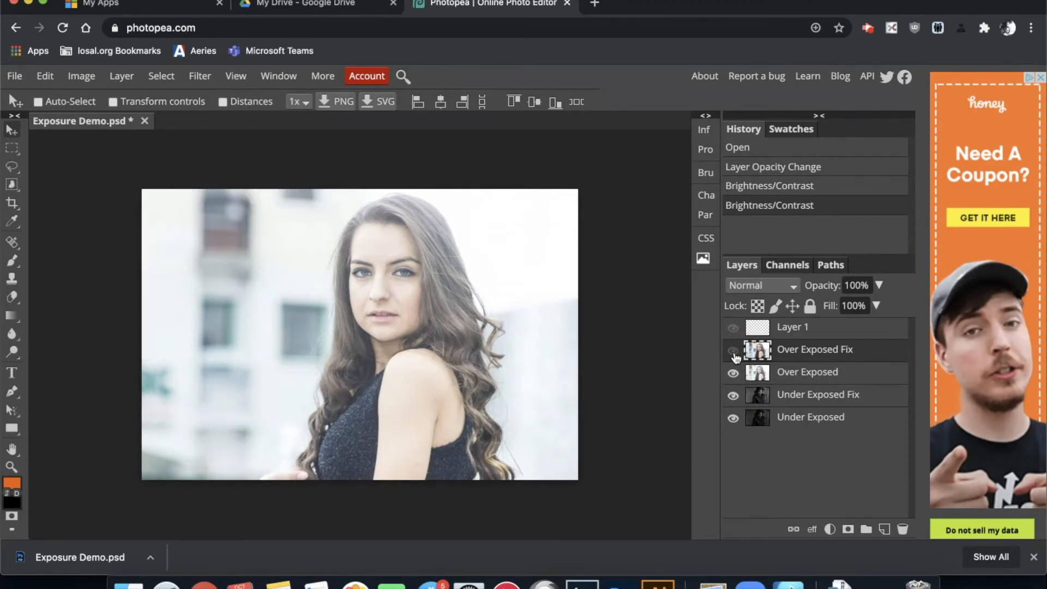
left_click(732, 350)
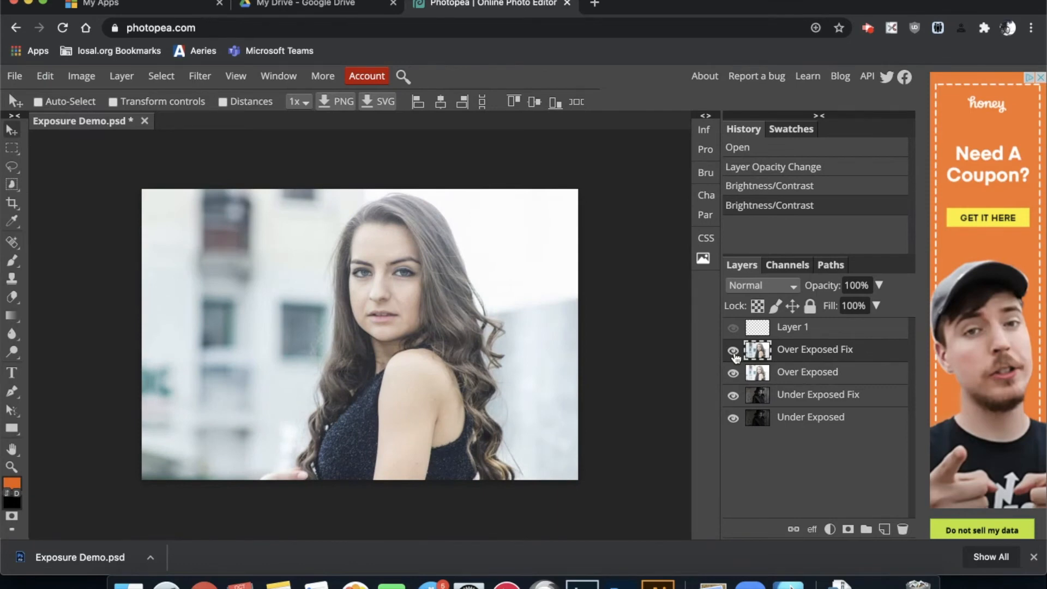
left_click(733, 350)
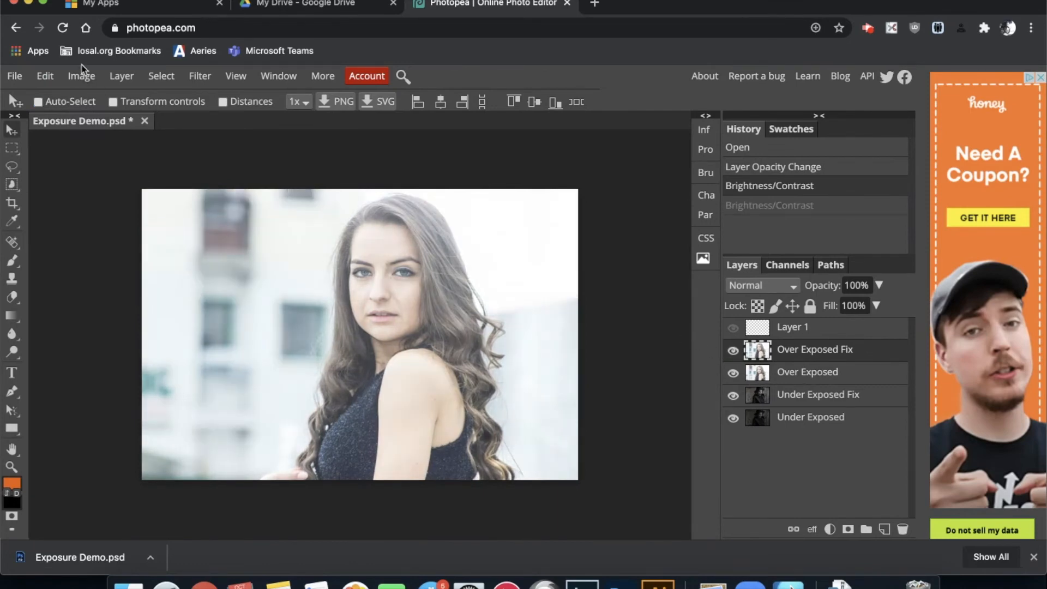
- Show the Image > Adjustments submenu again to reach Curves
left_click(81, 75)
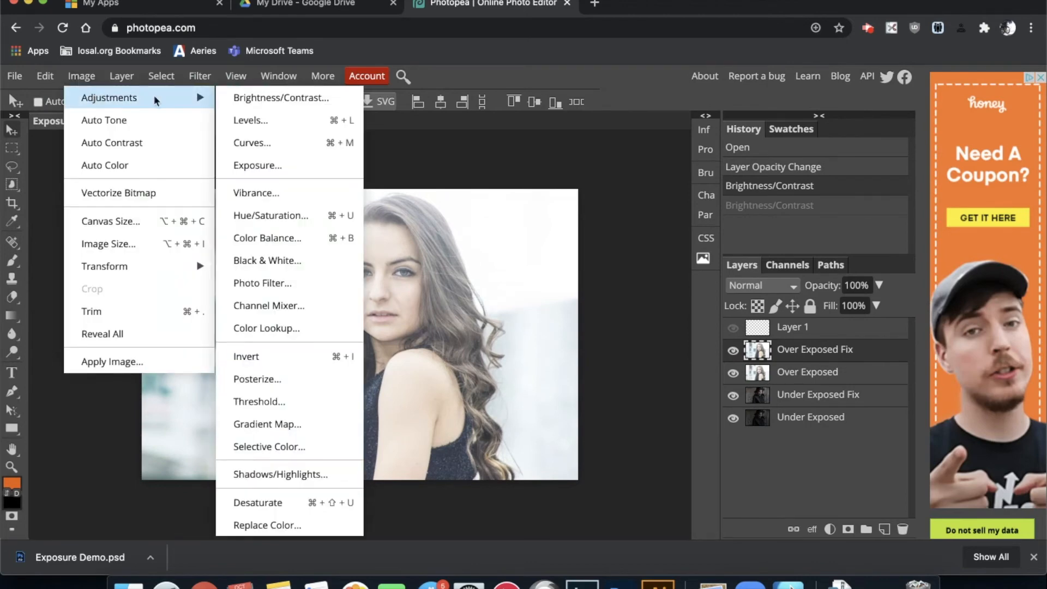
mouse_move(296, 143)
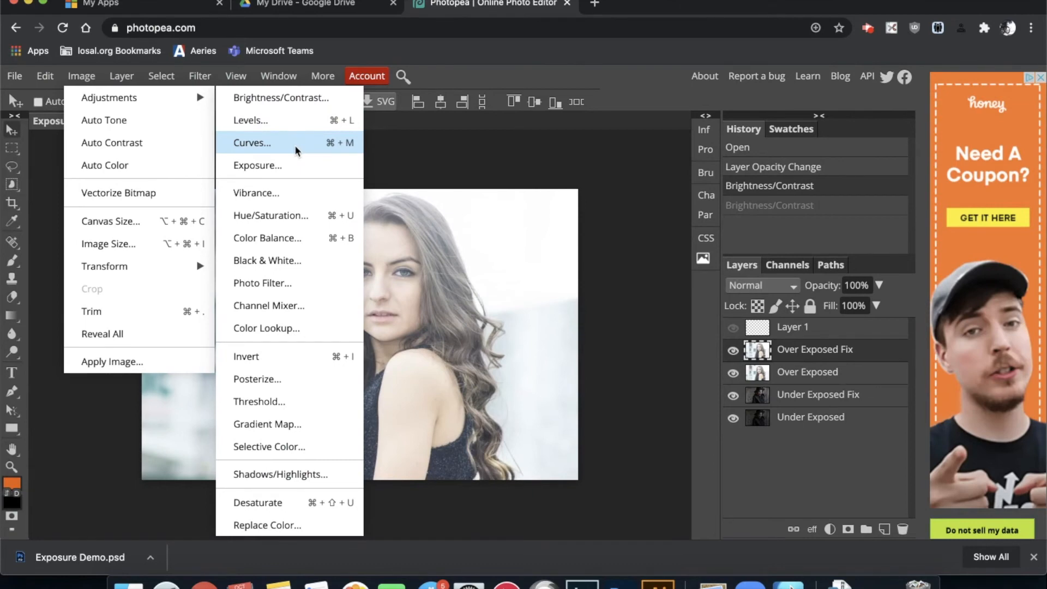
- Apply an S-shaped RGB Curves adjustment to Over Exposed Fix
left_click(252, 142)
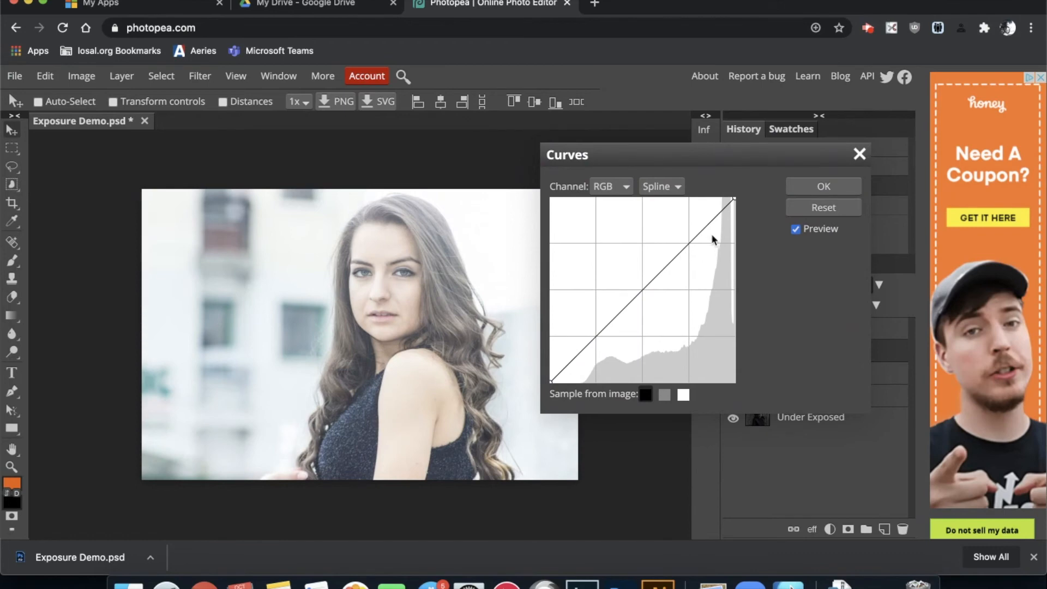
mouse_move(683, 257)
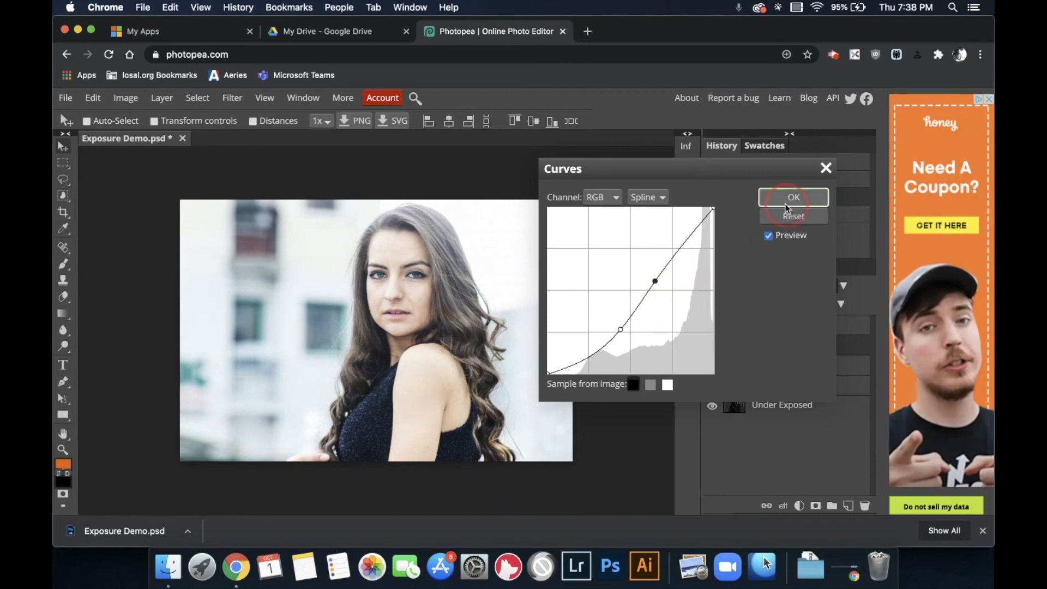
left_click(793, 197)
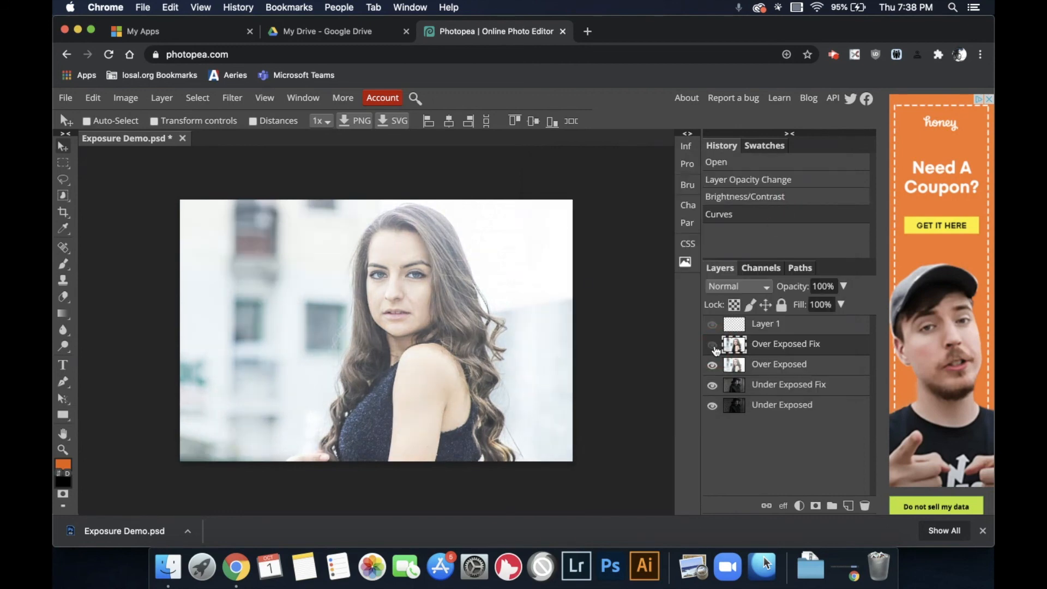